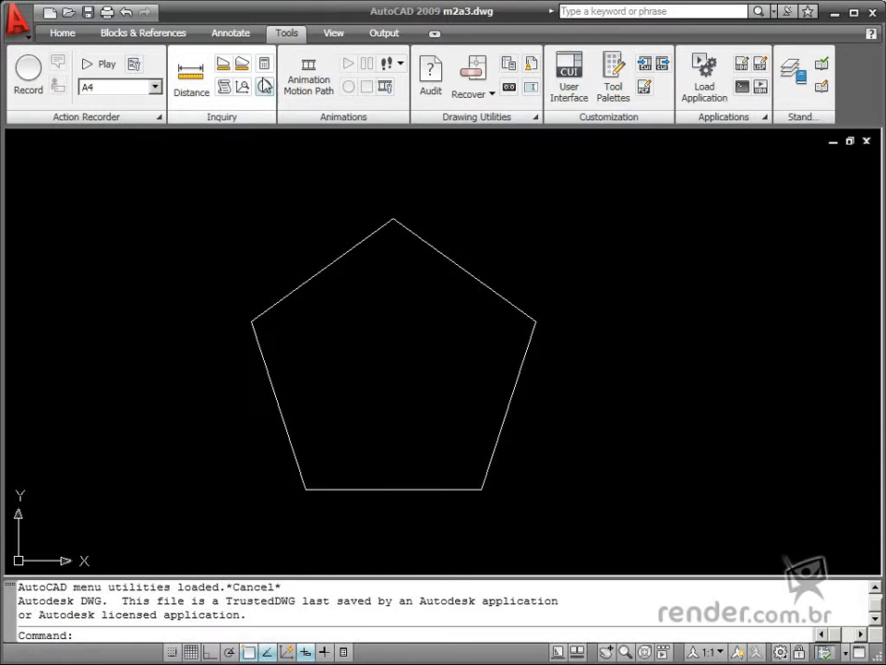
mouse_move(265, 65)
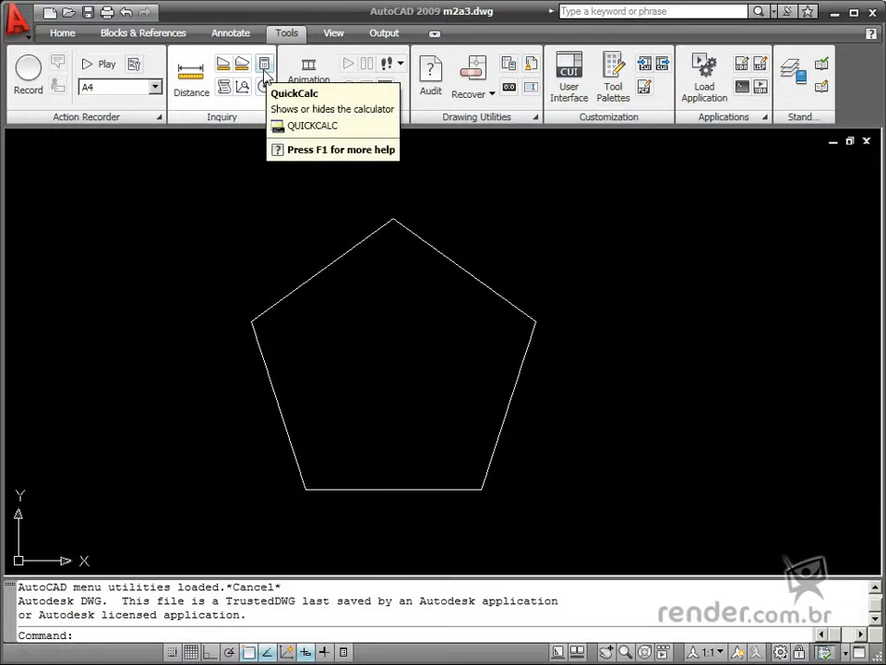
mouse_move(254, 182)
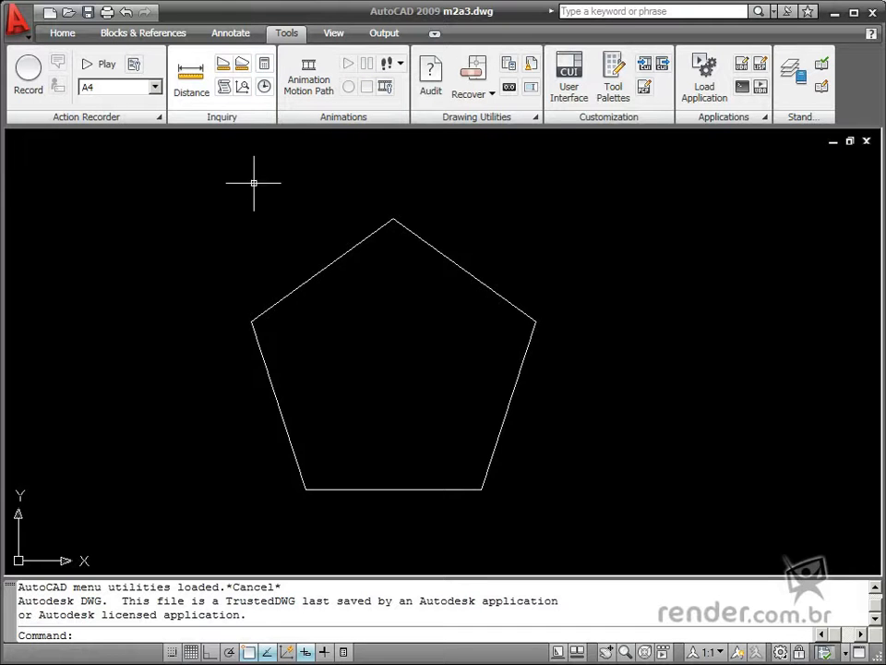
mouse_move(459, 496)
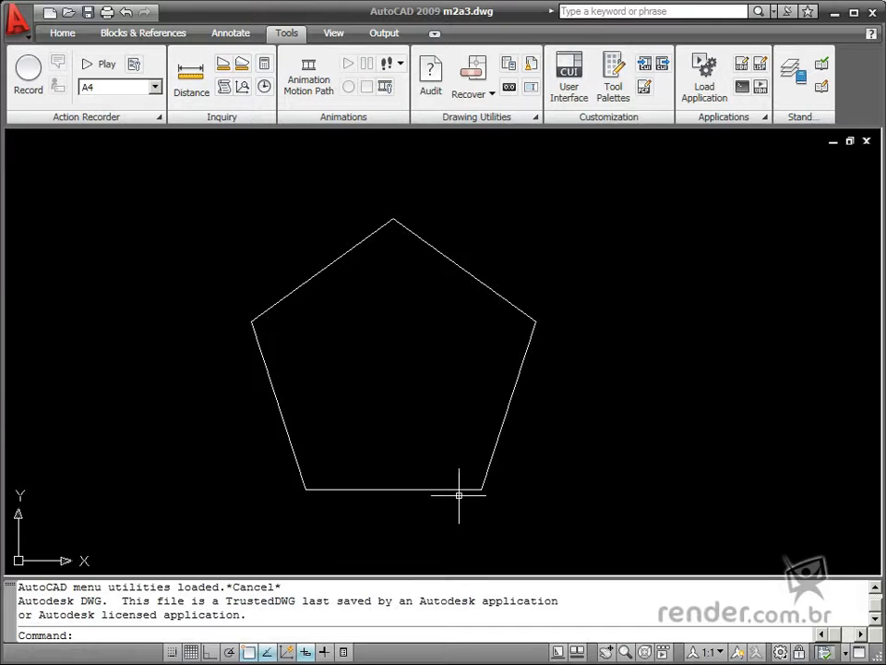
mouse_move(533, 341)
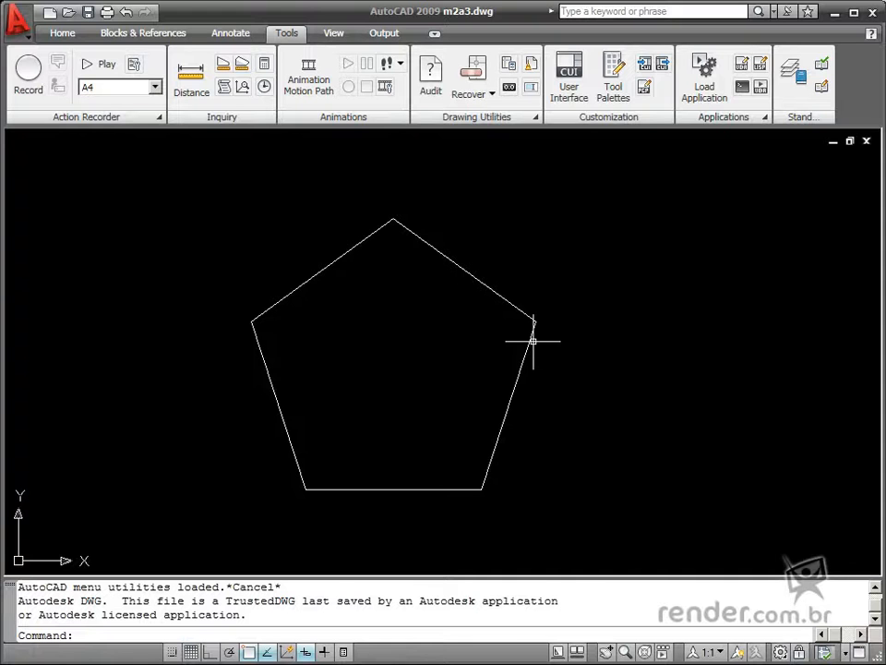
mouse_move(492, 323)
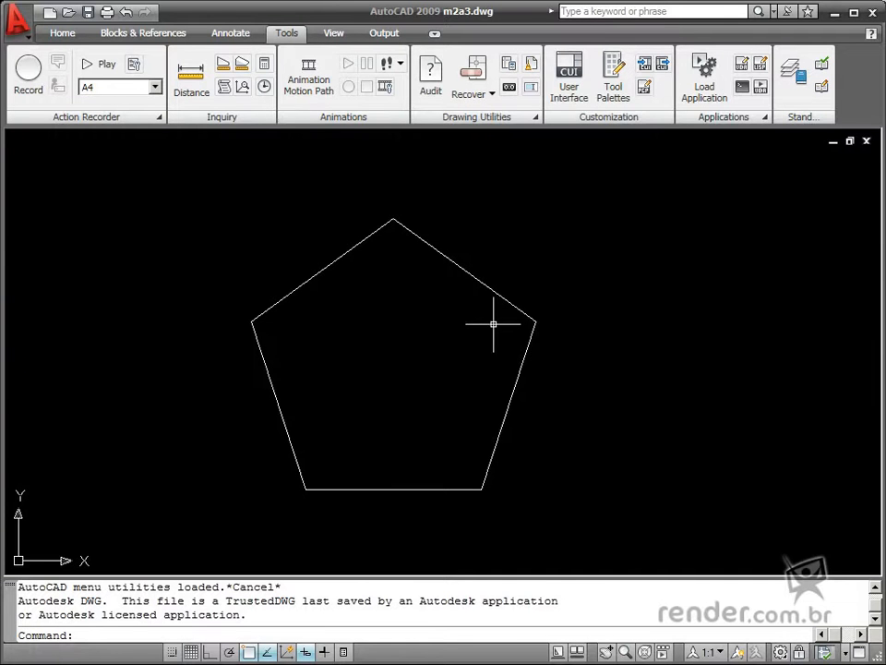
mouse_move(265, 68)
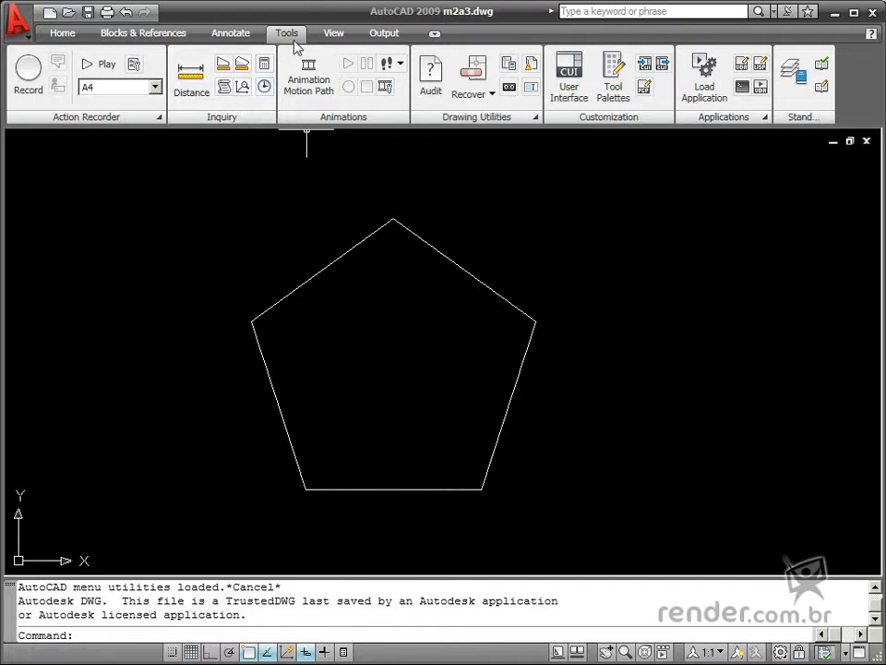
Launch the Circle tool and open QuickCalc while it prompts for the centre point
text(quic)
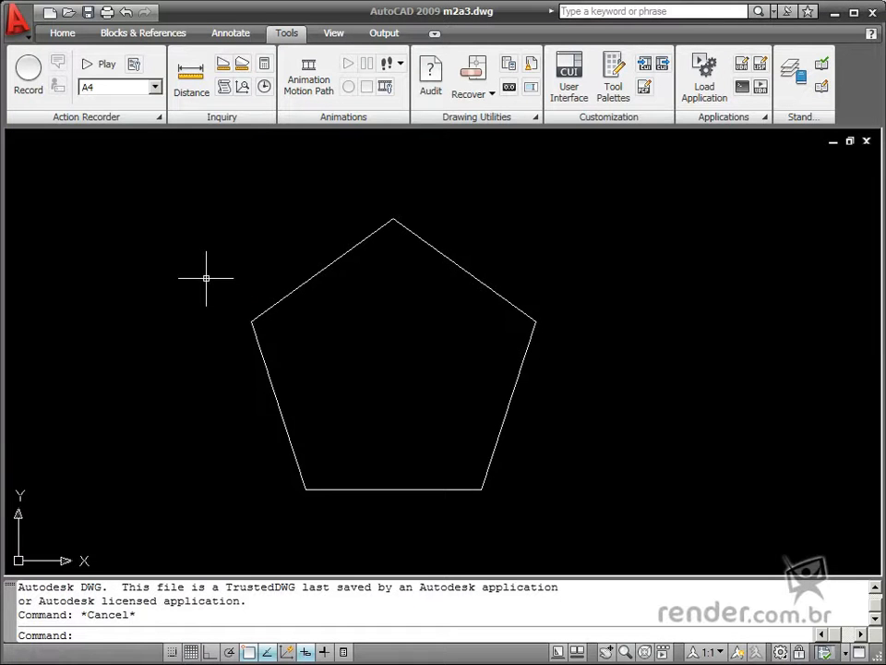
mouse_move(195, 342)
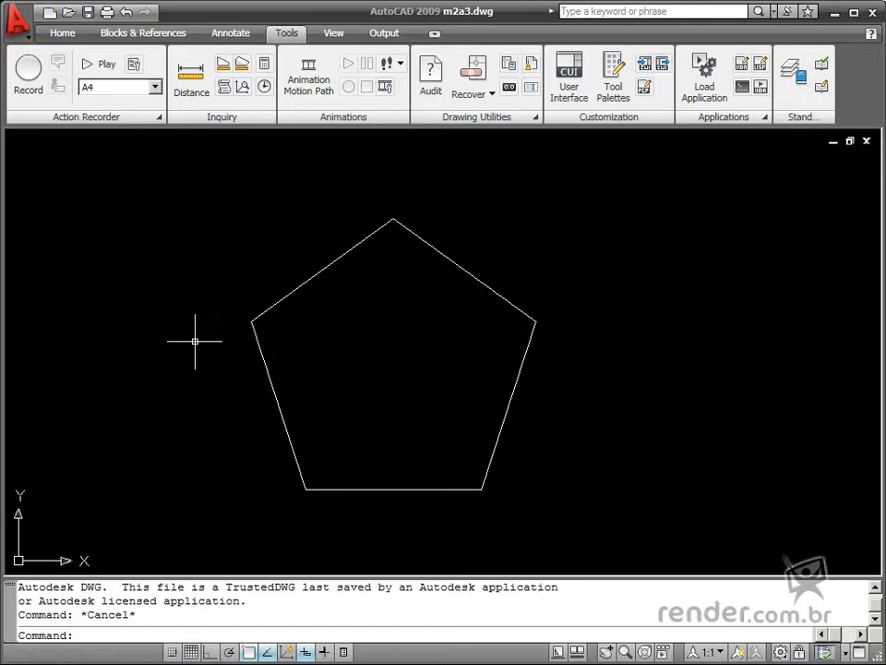
mouse_move(241, 252)
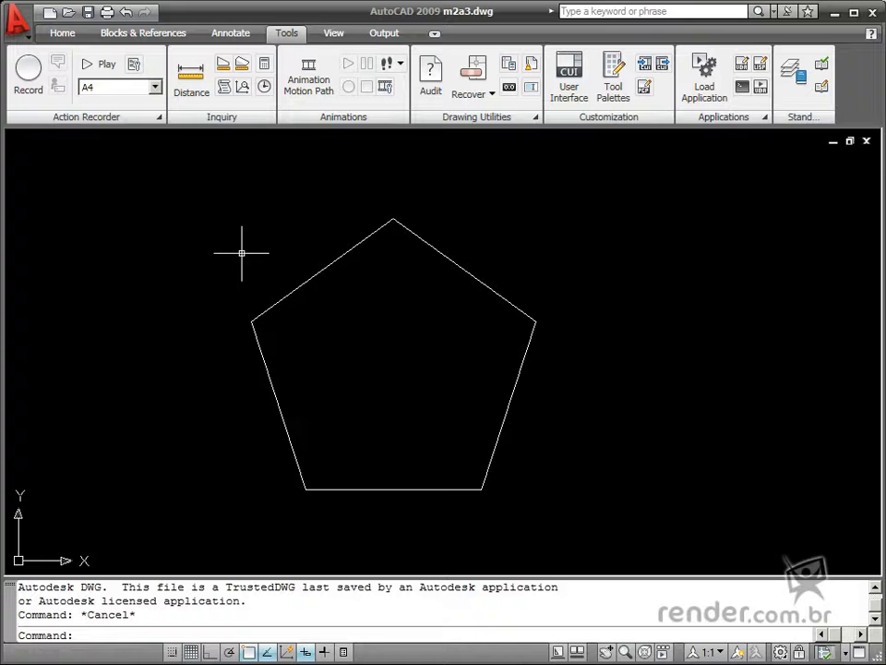
text(c)
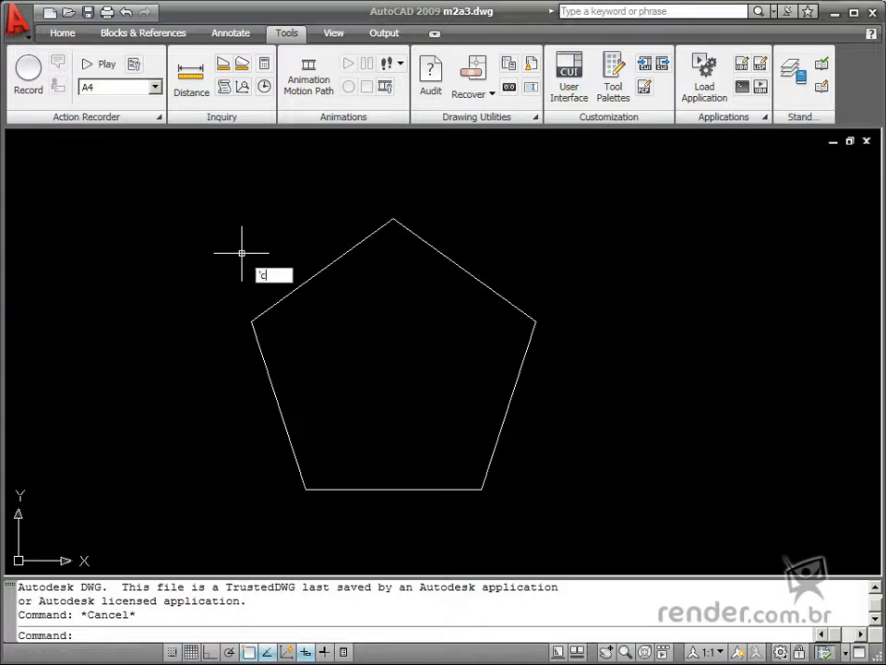
key(Escape)
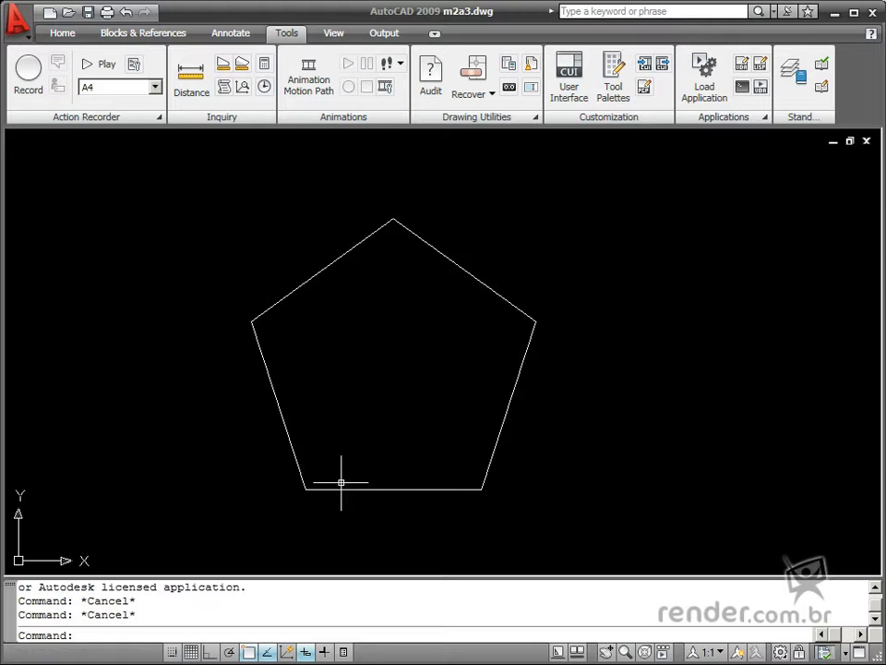
click(62, 34)
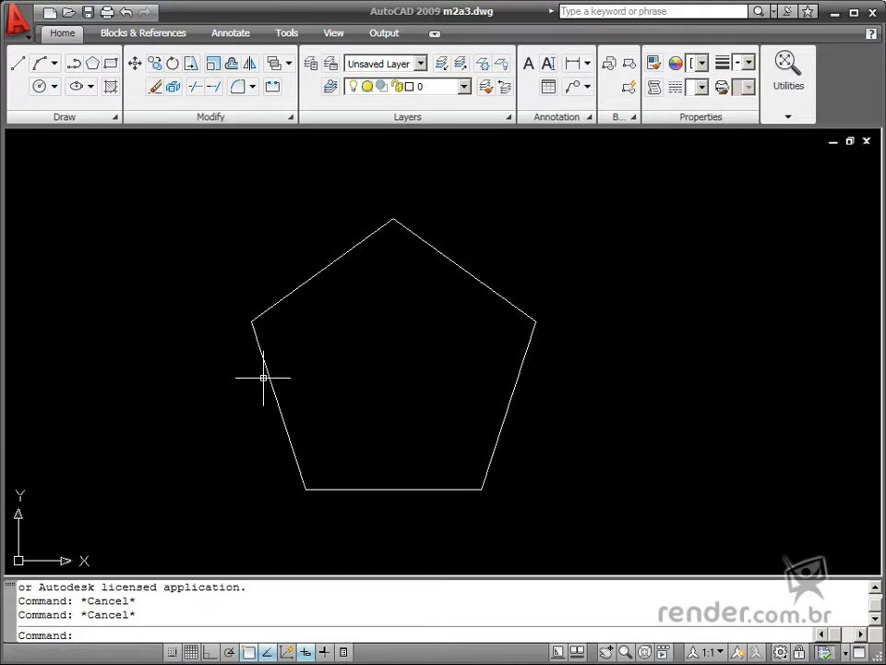
mouse_move(37, 86)
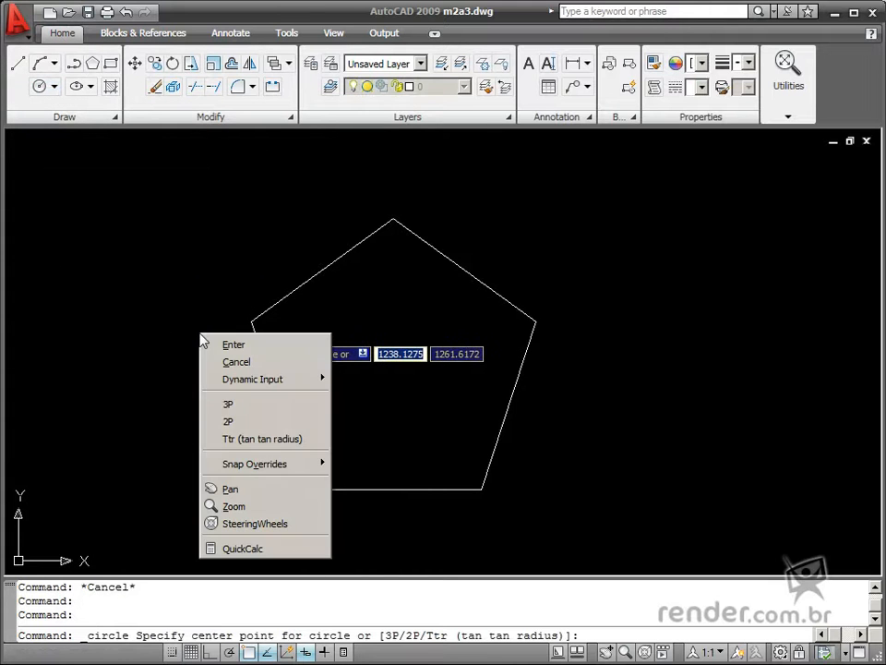
mouse_move(243, 549)
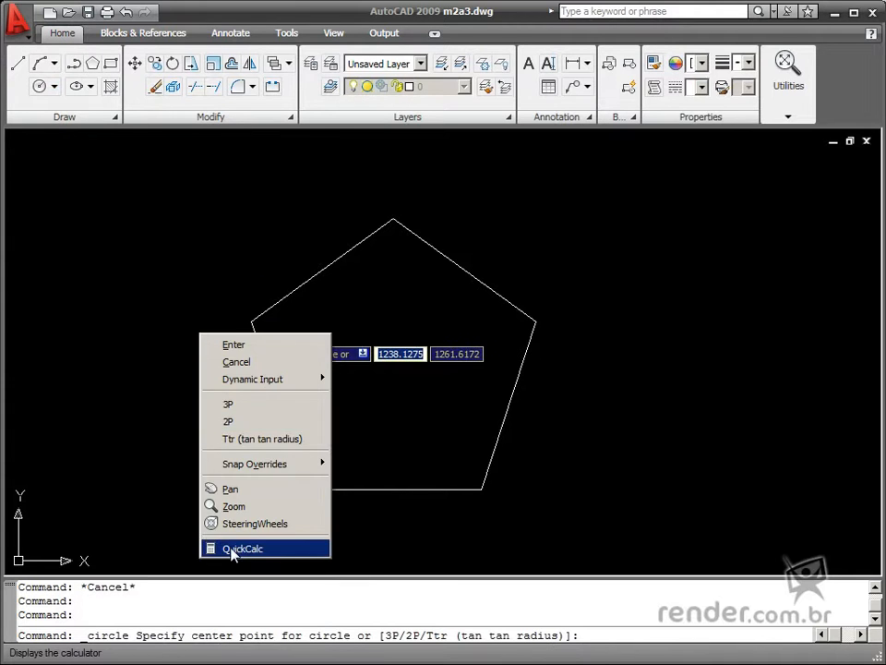
click(242, 548)
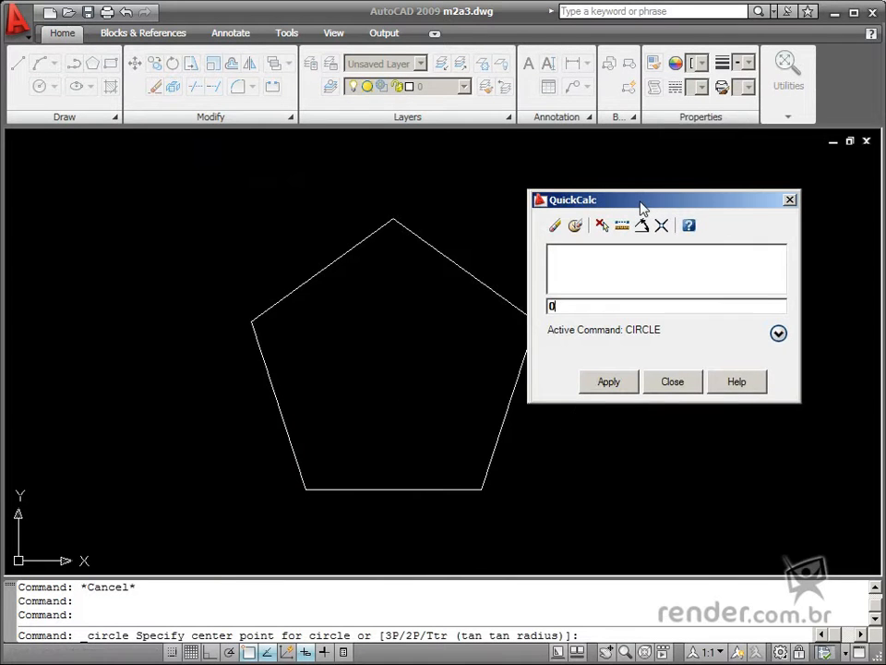
Apply QuickCalc's intersection point at the pentagon's middle as the circle centre
drag(644, 199, 681, 185)
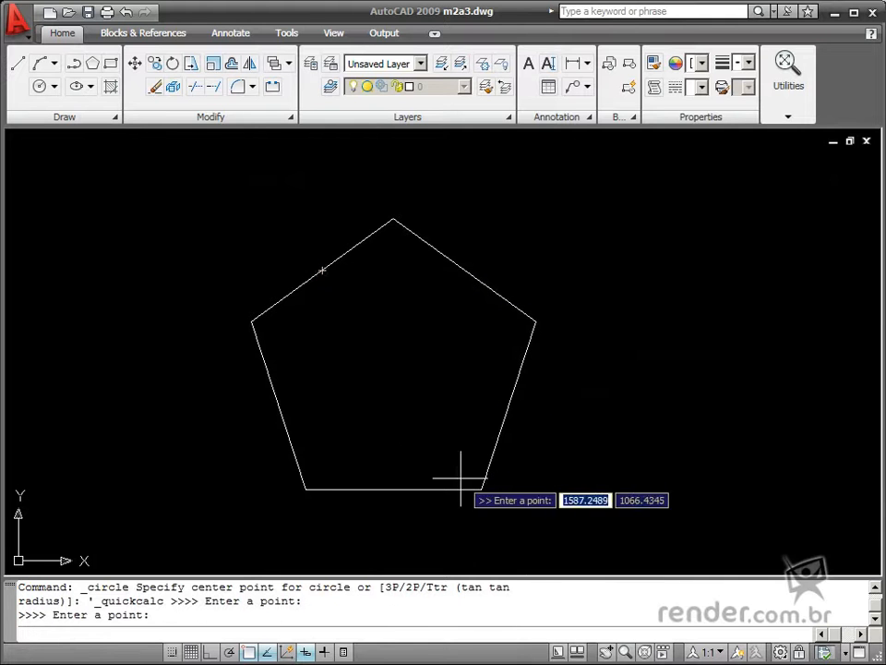
mouse_move(466, 268)
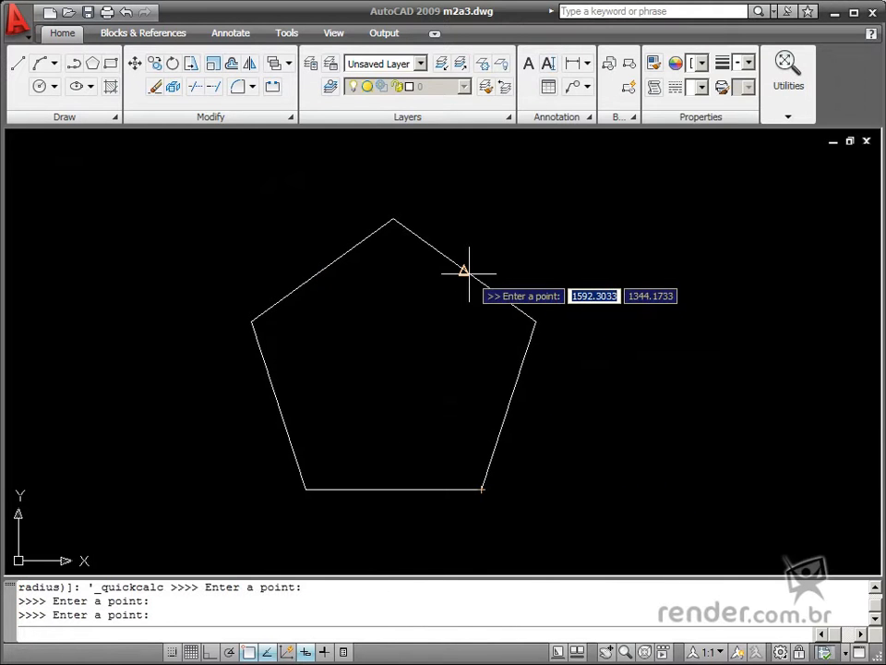
mouse_move(305, 490)
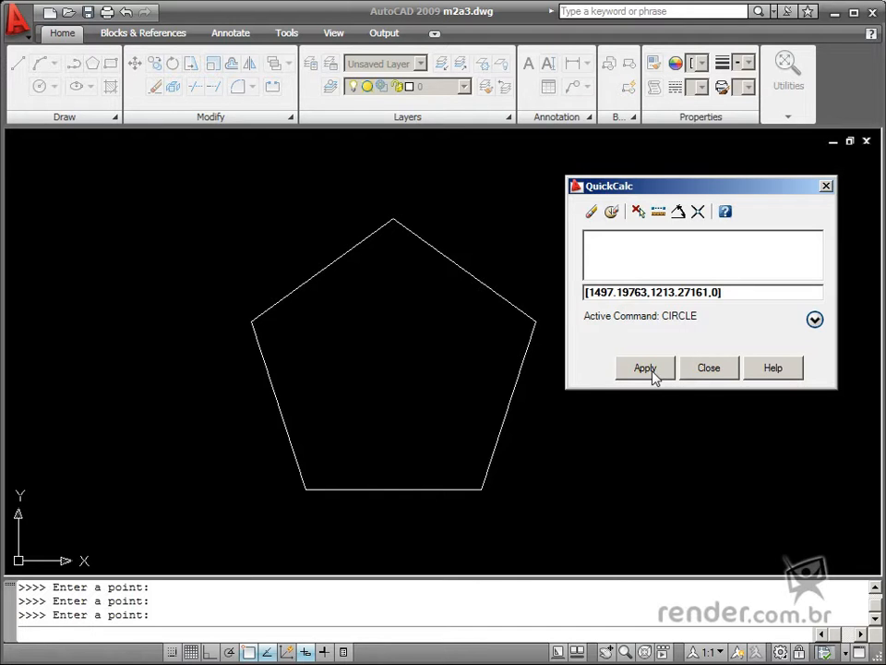
click(645, 368)
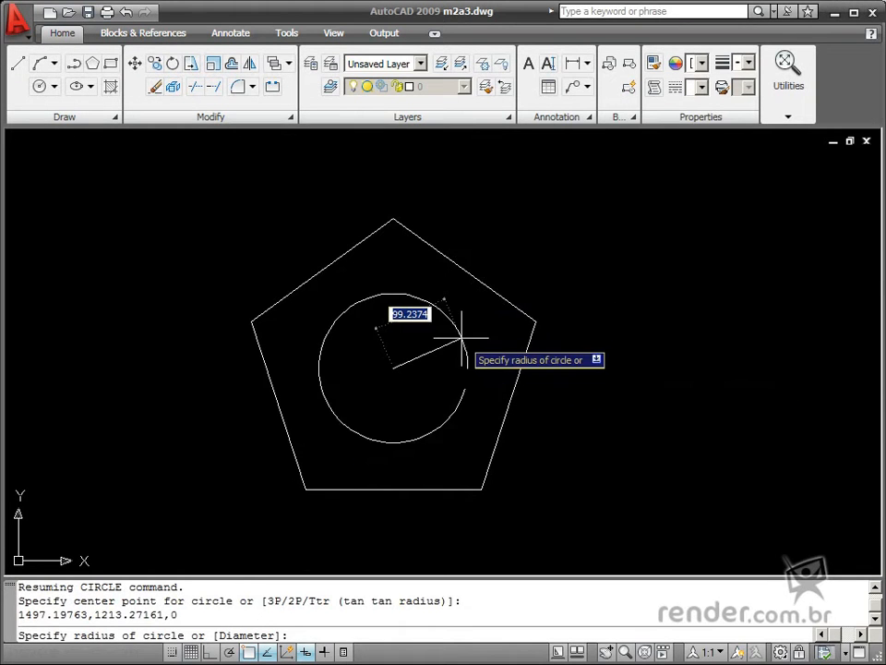
mouse_move(444, 346)
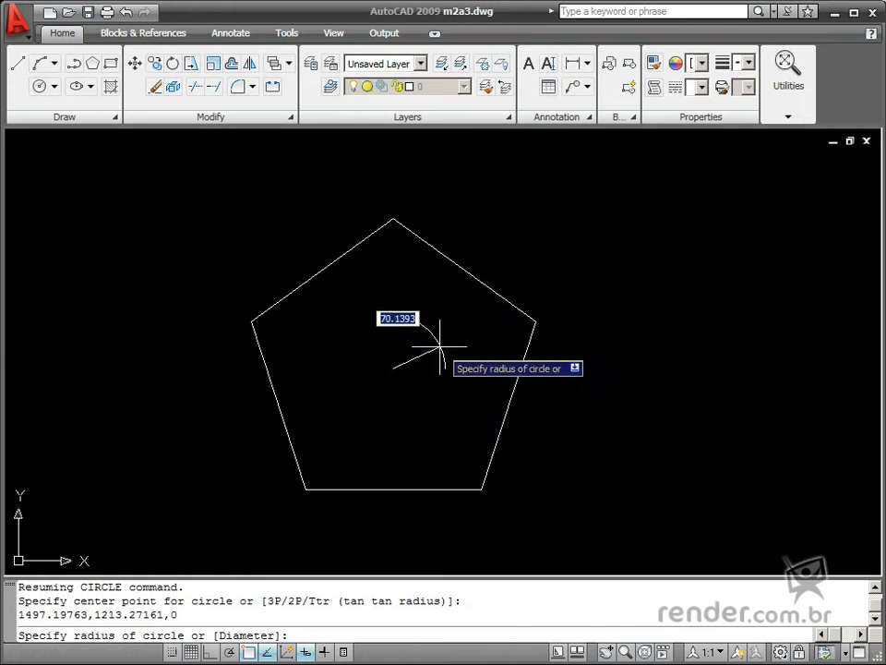
mouse_move(462, 333)
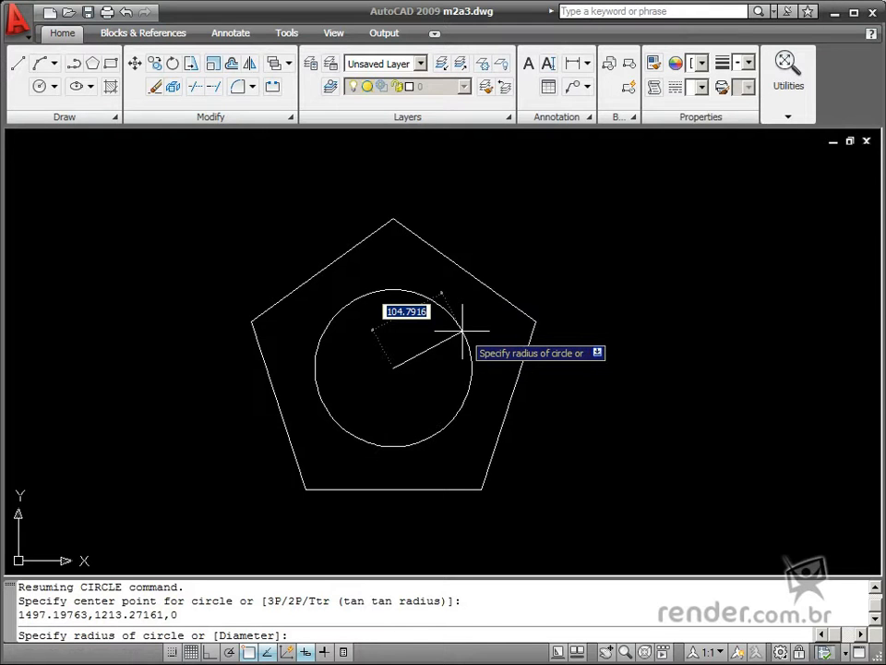
Set the radius with 'cal expression dee/2, giving 117.55705
text(1)
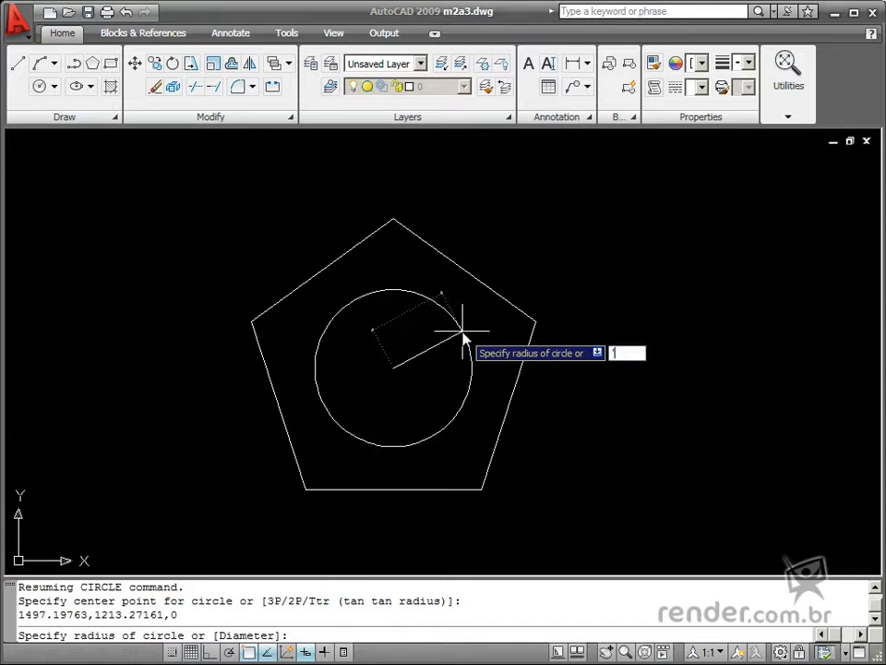
text('cal)
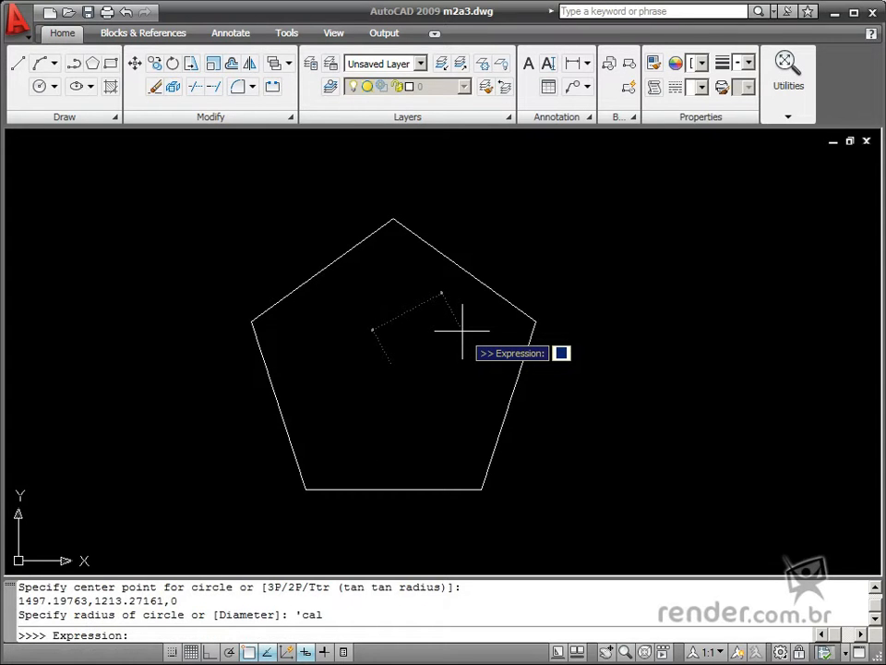
text(dee)
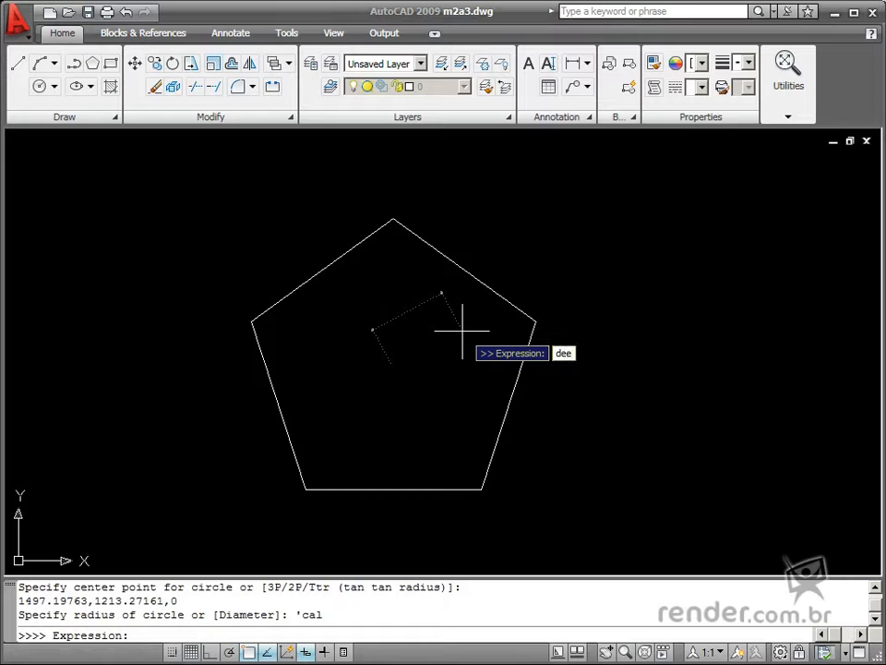
text(/2)
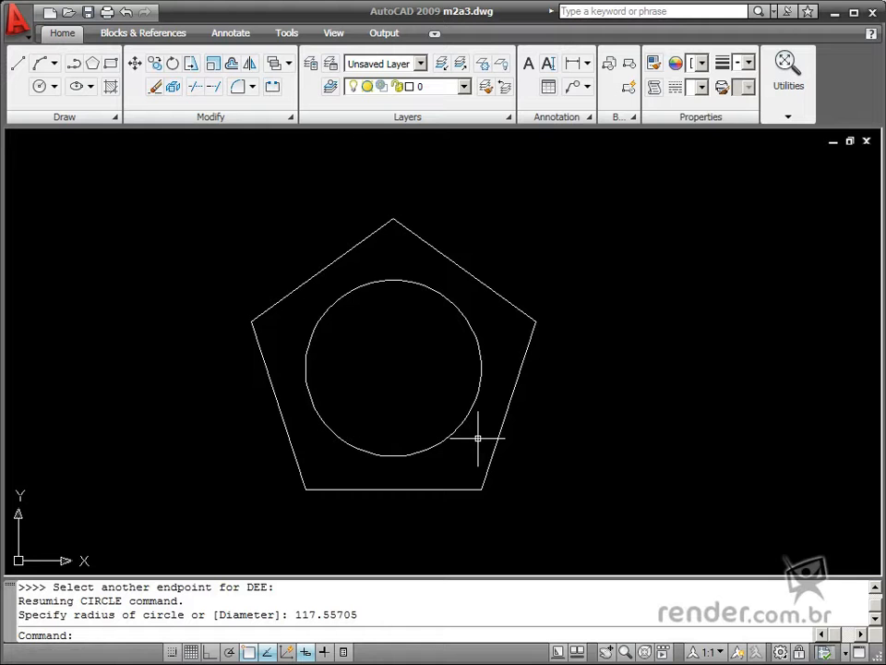
mouse_move(477, 388)
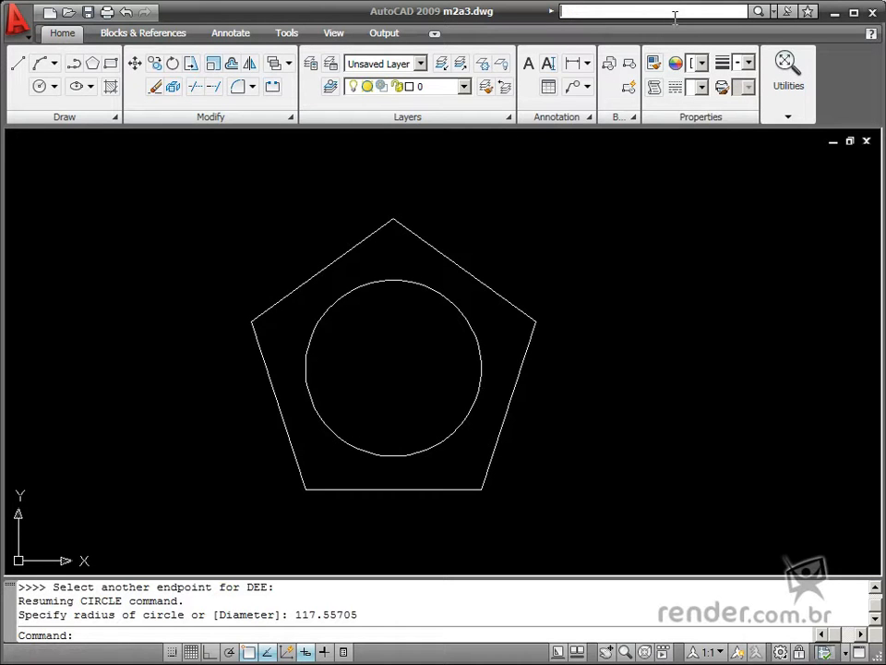
text(cal)
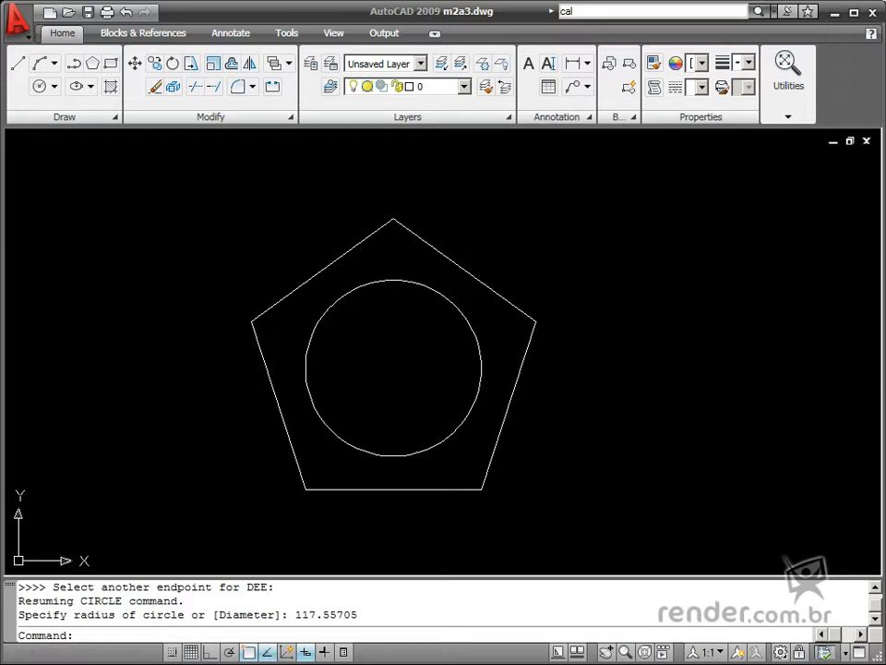
click(759, 11)
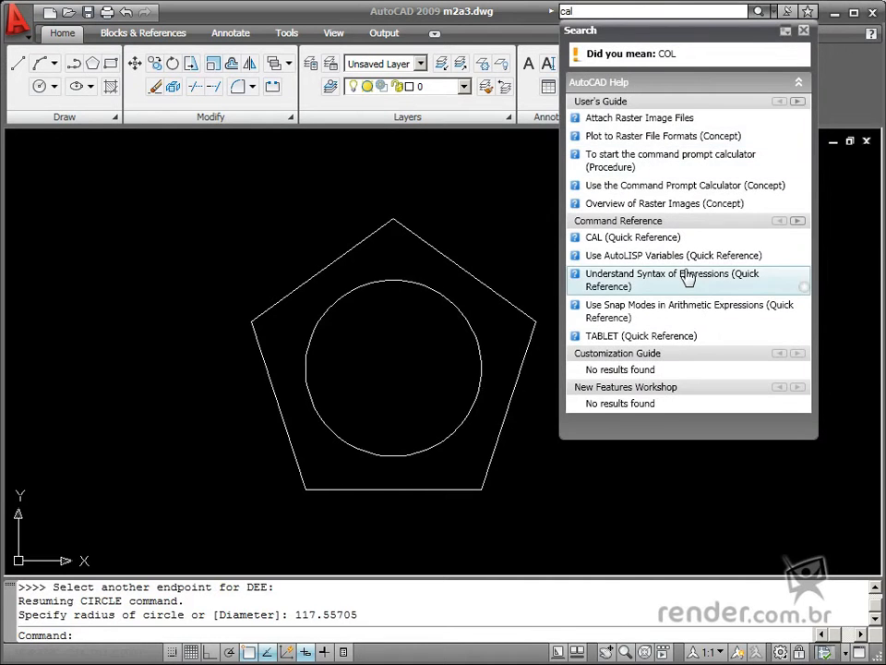
mouse_move(632, 238)
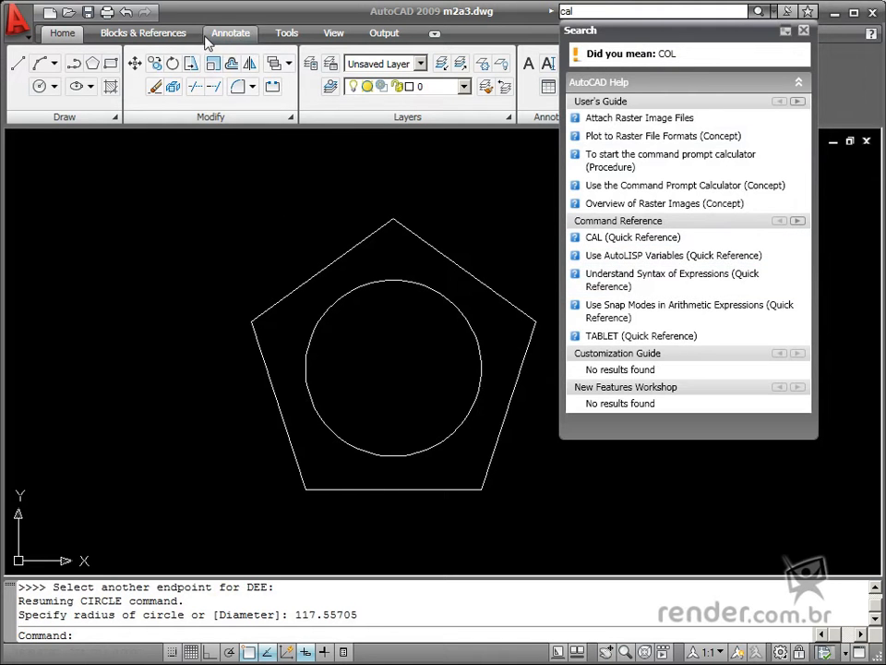
click(287, 33)
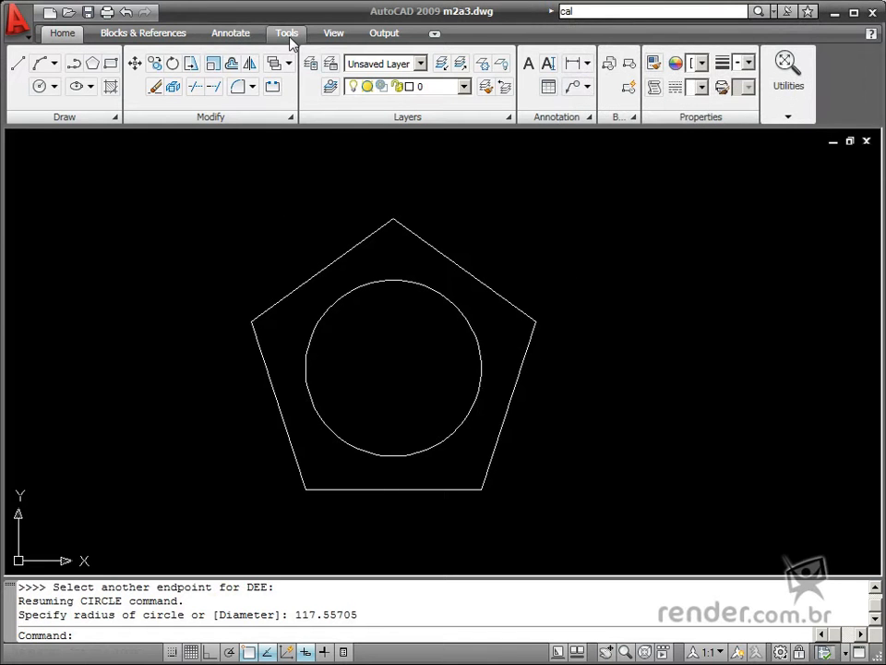
Reopen QuickCalc from the Tools tab, expanded with the Number Pad section shown
click(286, 34)
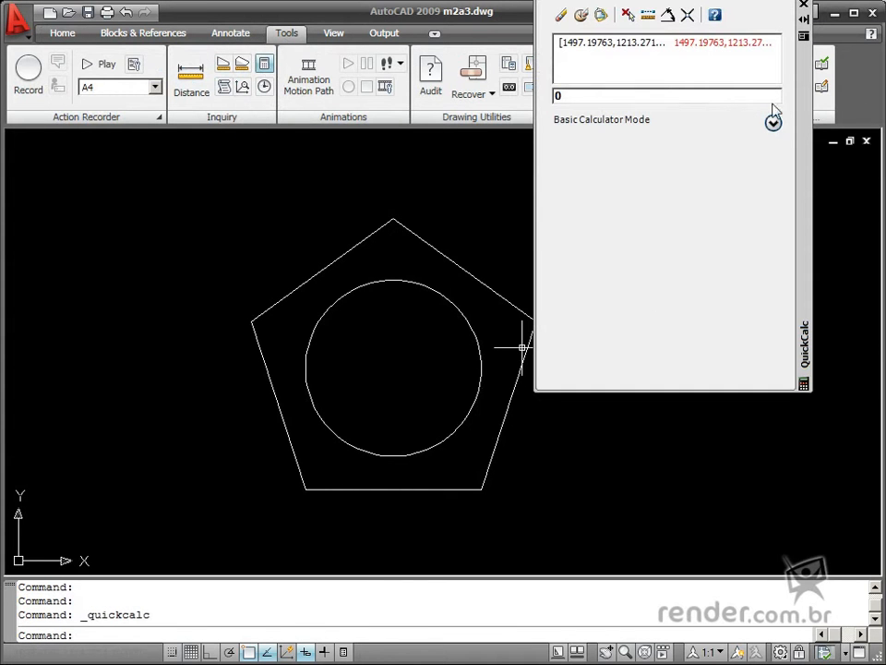
click(773, 121)
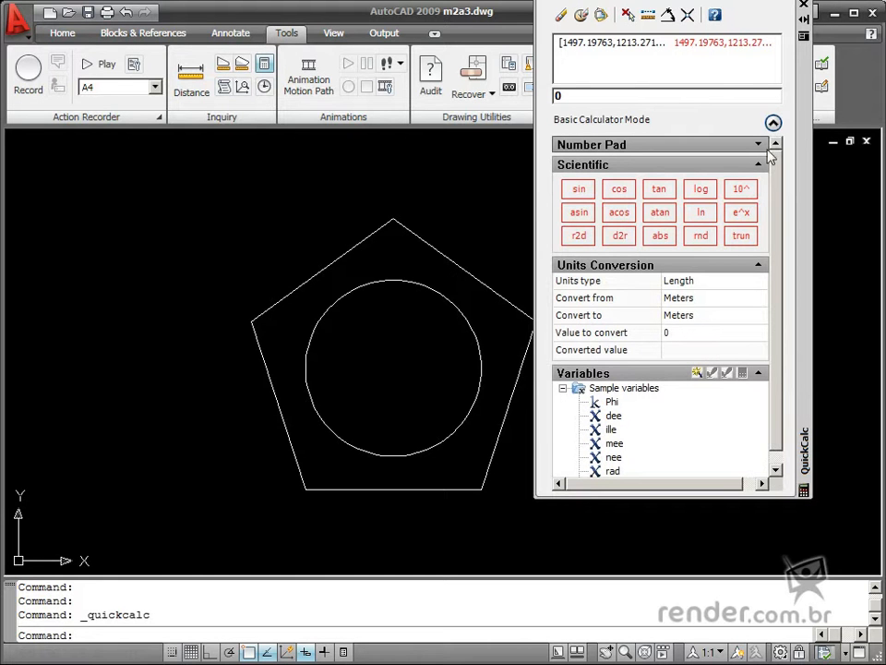
click(757, 144)
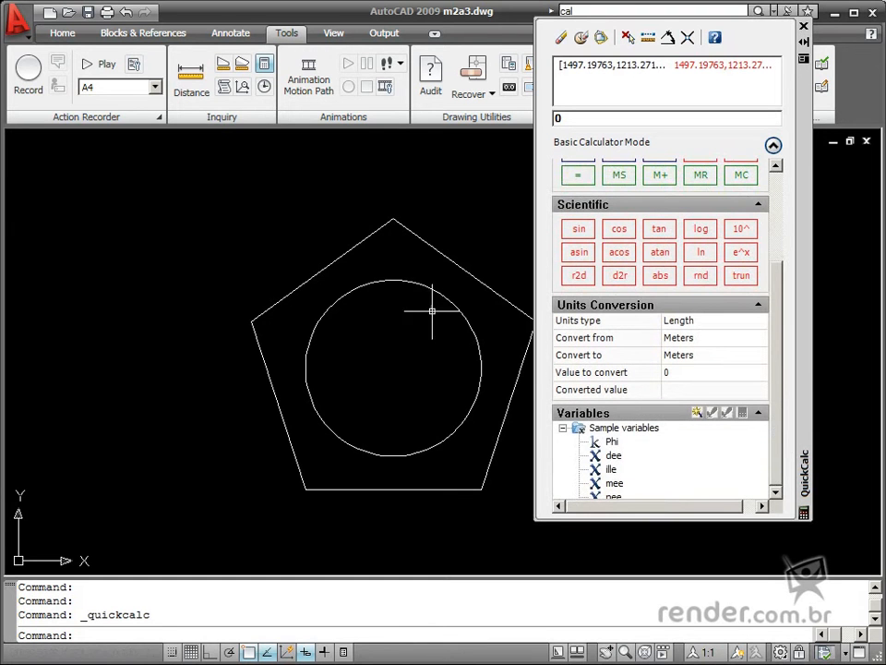
mouse_move(285, 312)
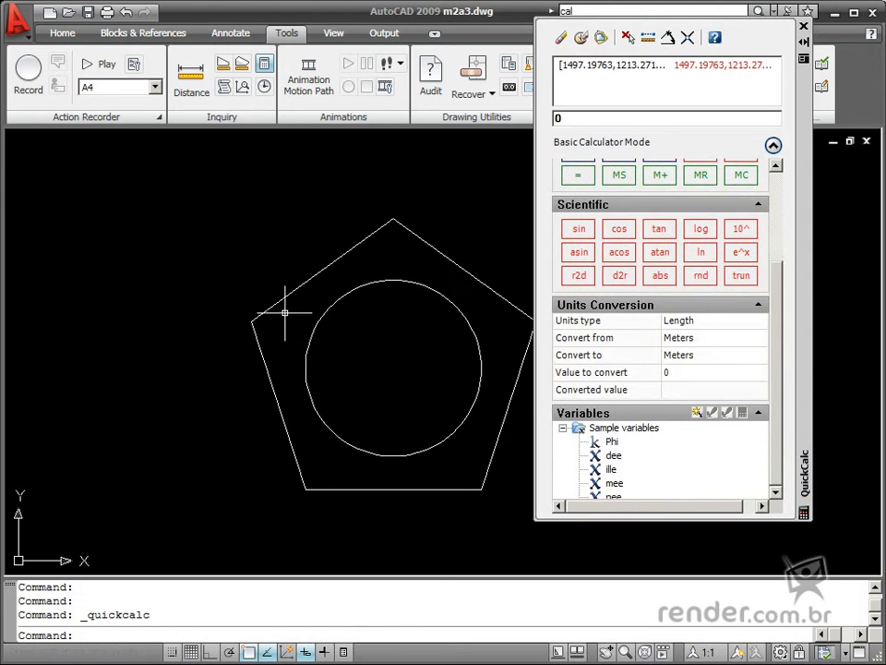
mouse_move(469, 325)
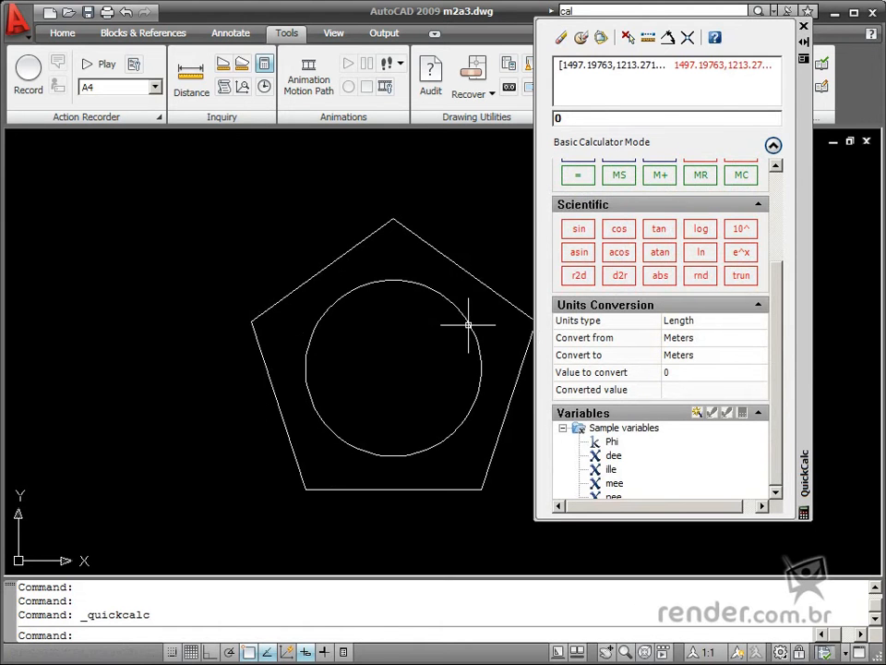